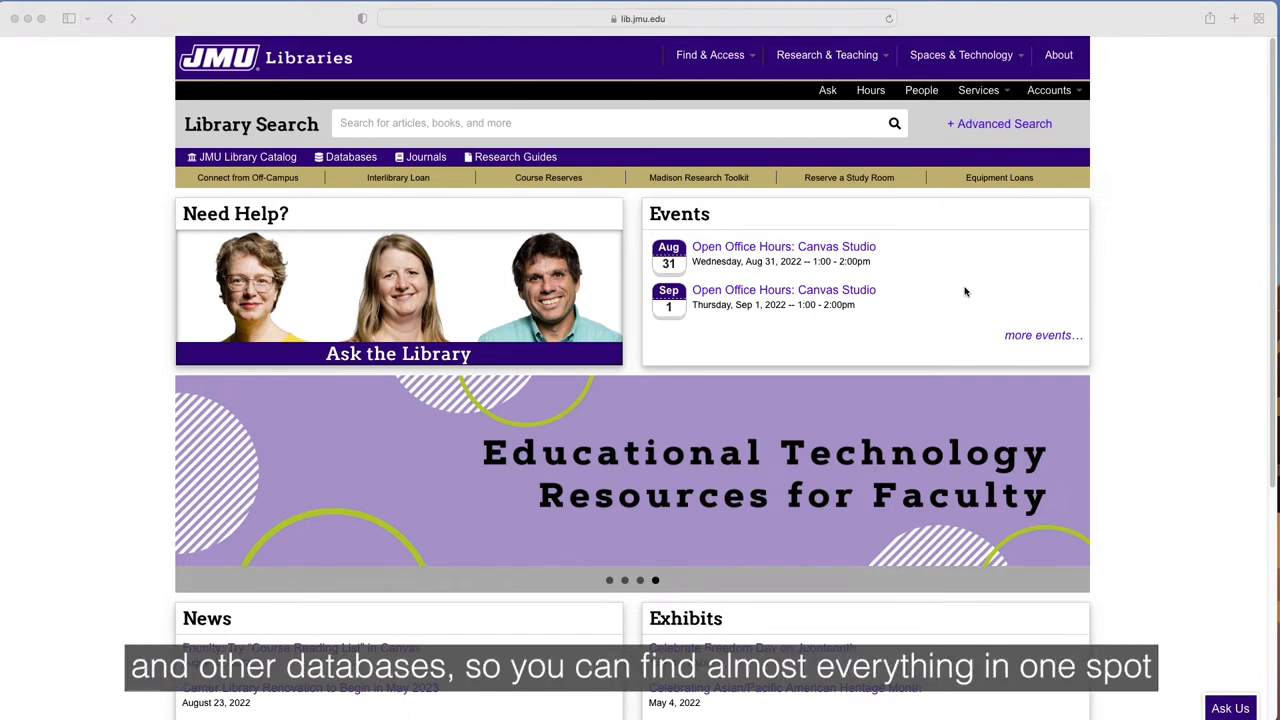
{"action": "mouse_move", "coordinate": [726, 130]}
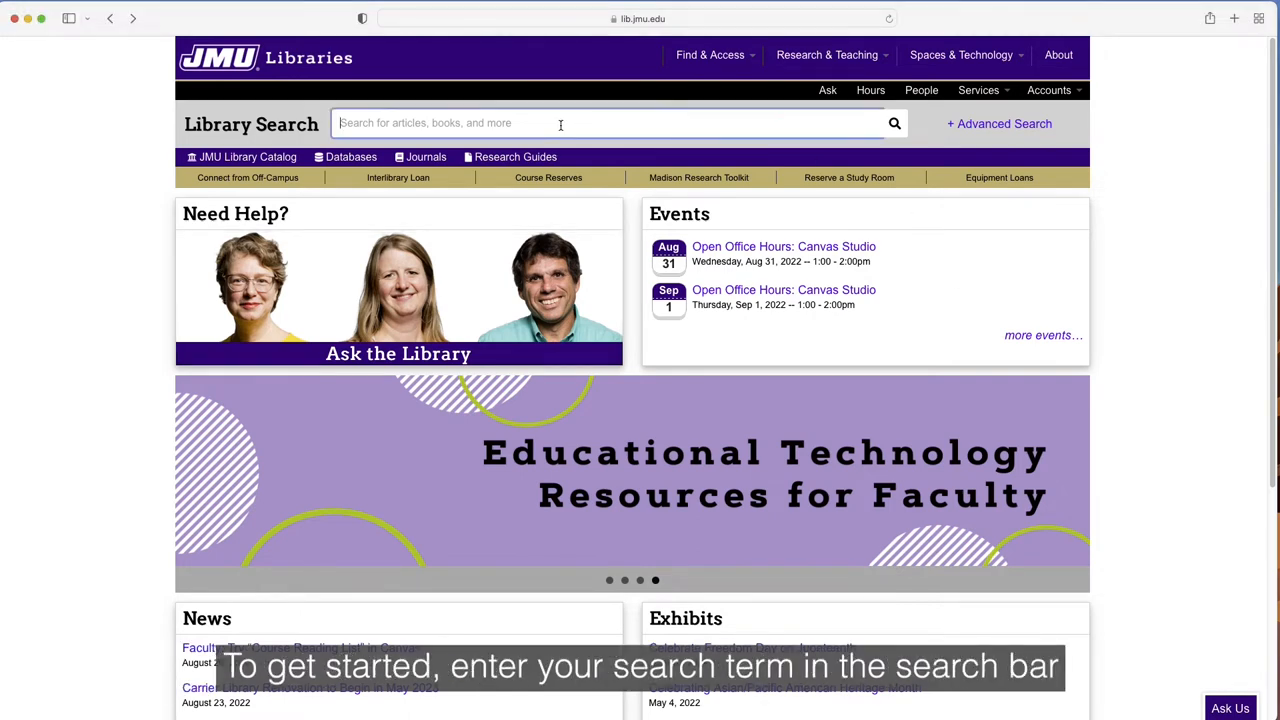
Step: Search the library homepage for "global warming"
{"action": "type", "text": "global warming"}
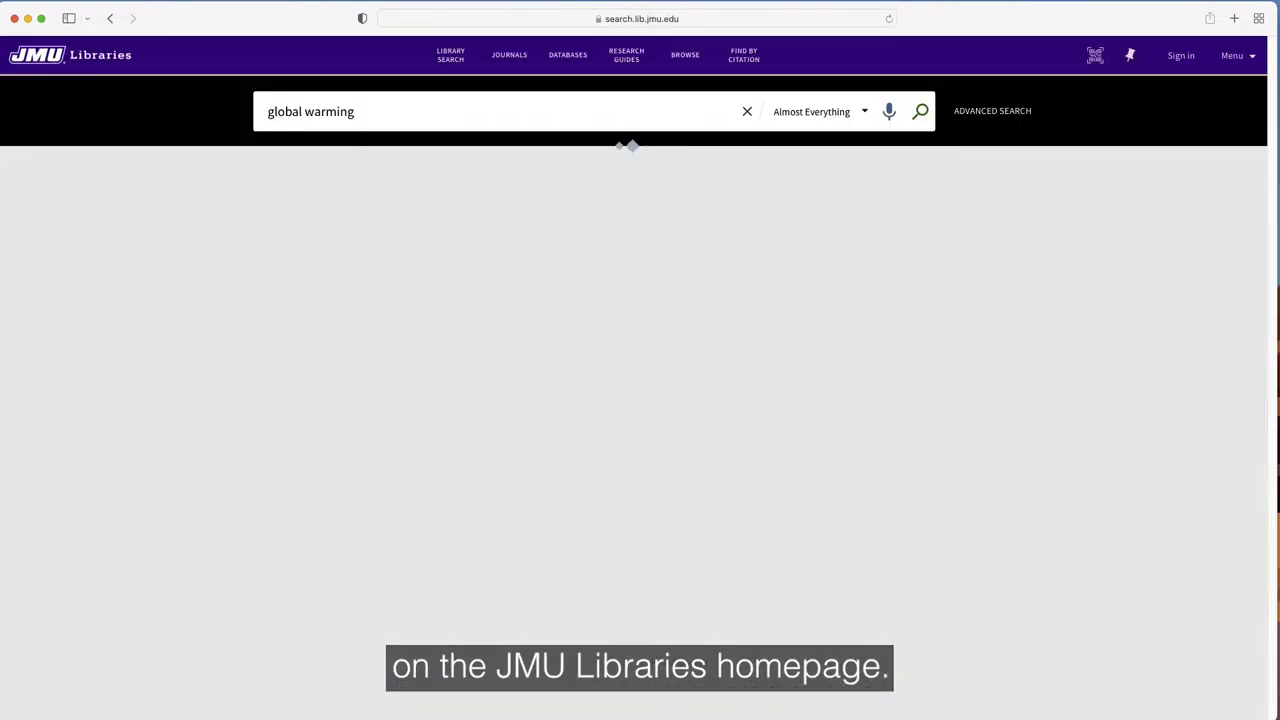
{"action": "left_click", "coordinate": [920, 112]}
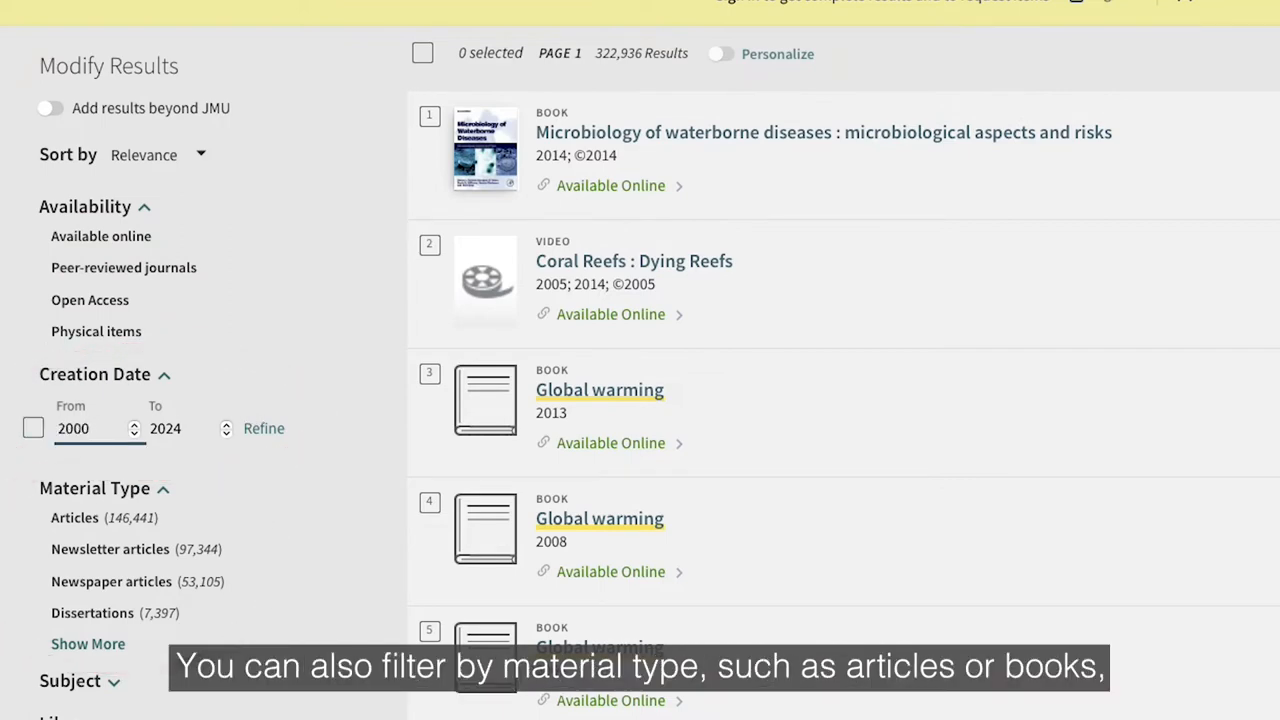
Step: Review the filtered global warming results and select the first result's full record
{"action": "scroll", "scroll_direction": "down", "scroll_amount": 3}
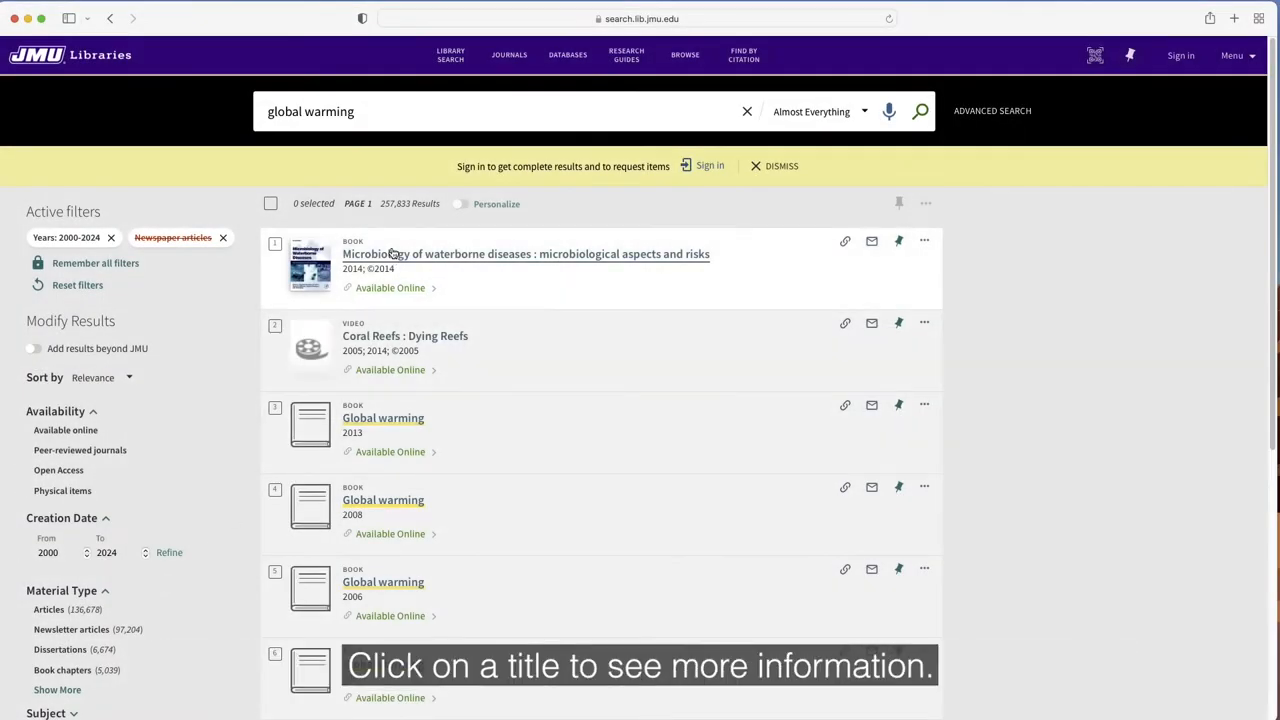
{"action": "left_click", "coordinate": [526, 254]}
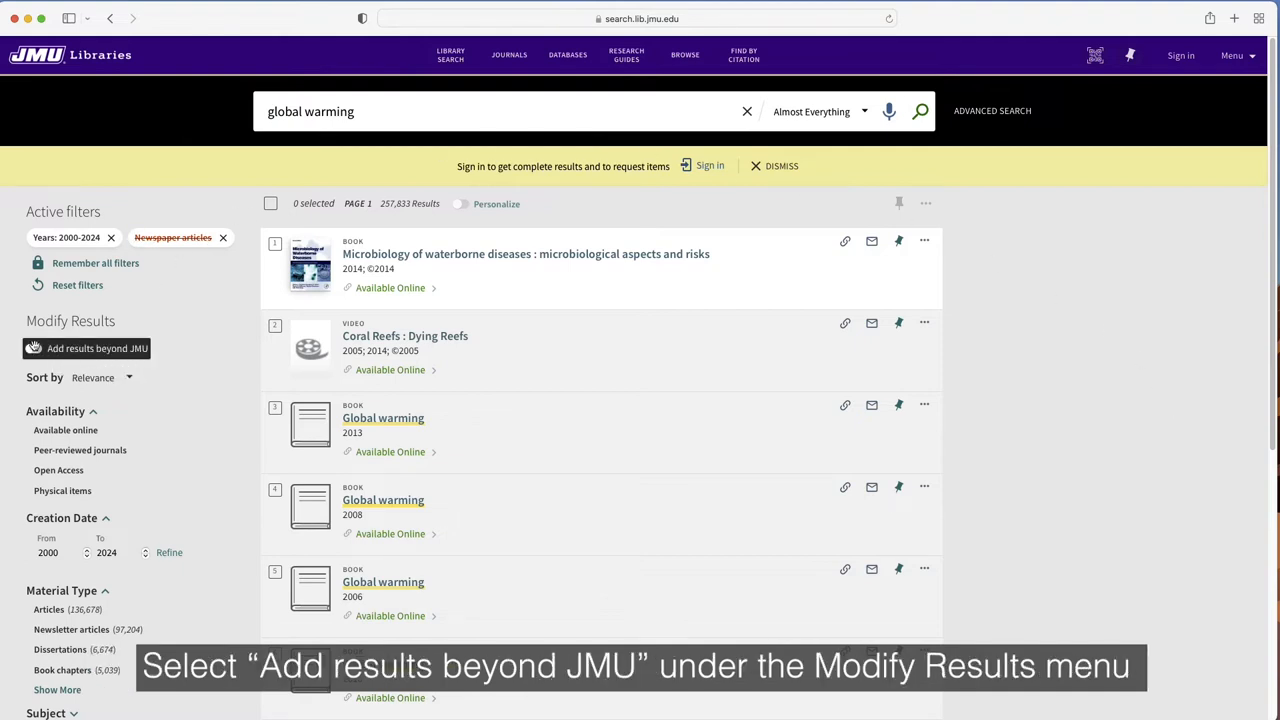
{"action": "left_click", "coordinate": [96, 348]}
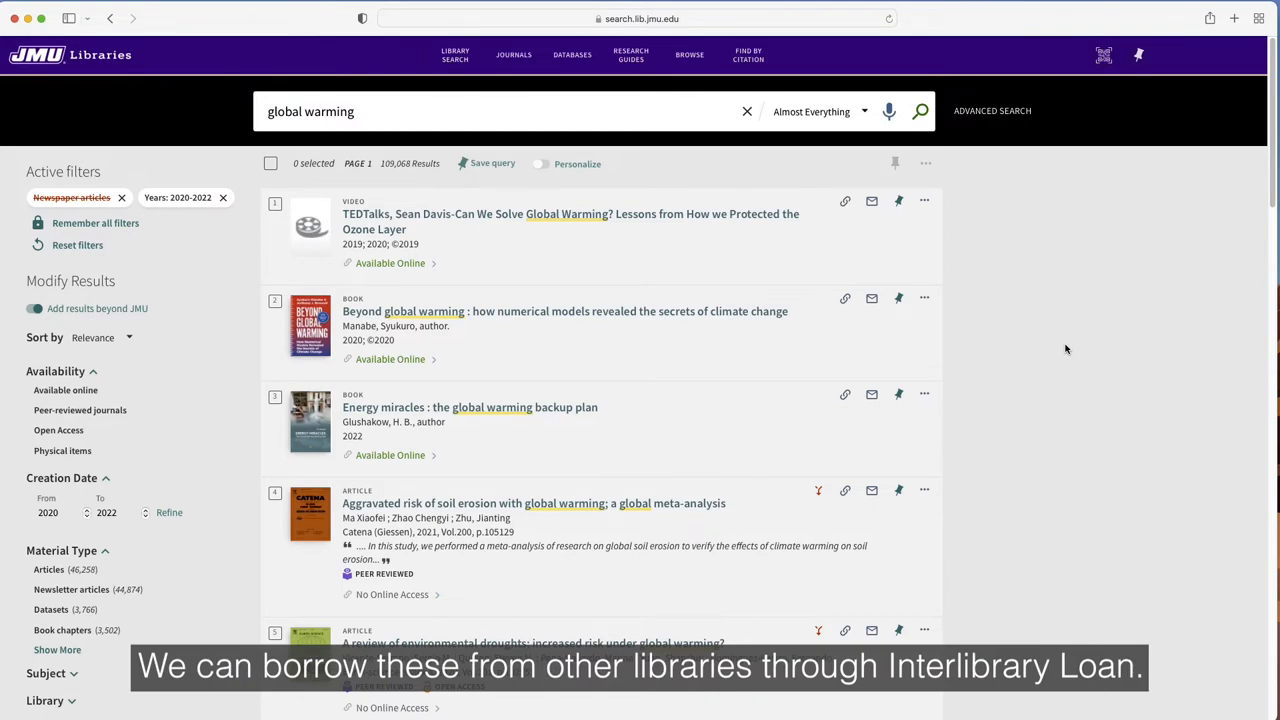
{"action": "mouse_move", "coordinate": [710, 512]}
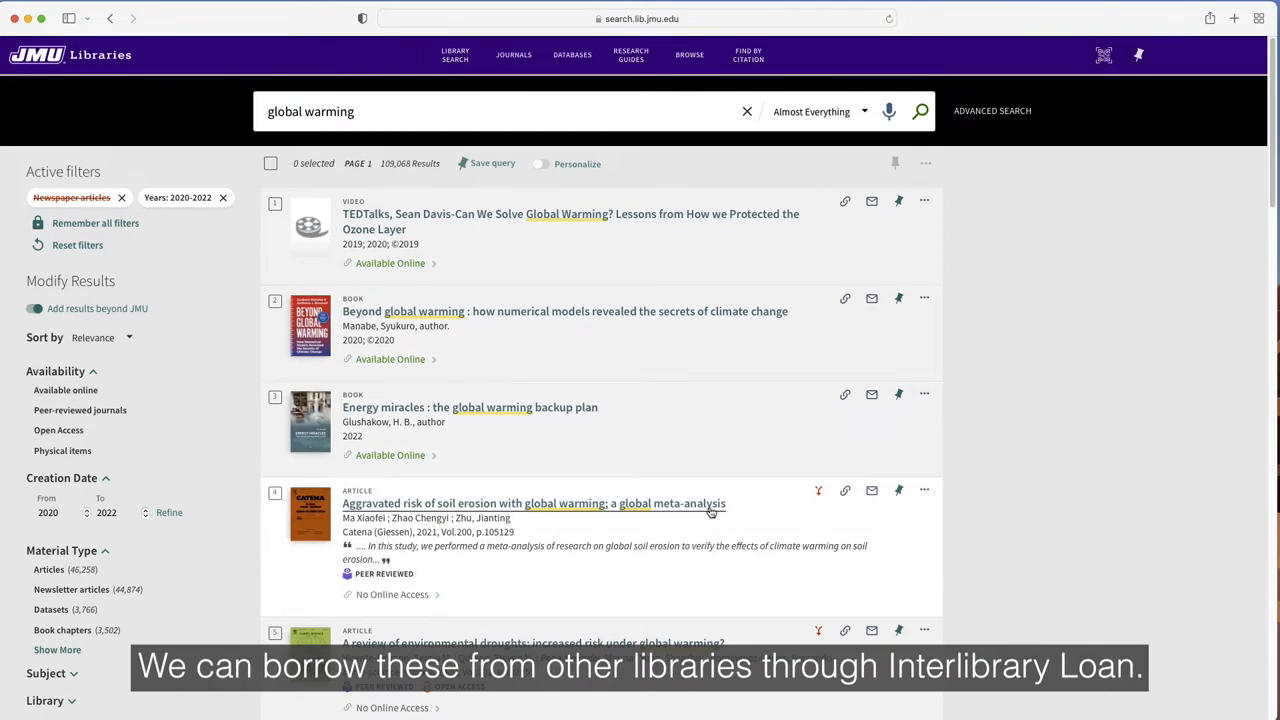
Step: View the full record of the 'Aggravated risk of soil erosion with global warming' article
{"action": "left_click", "coordinate": [532, 504]}
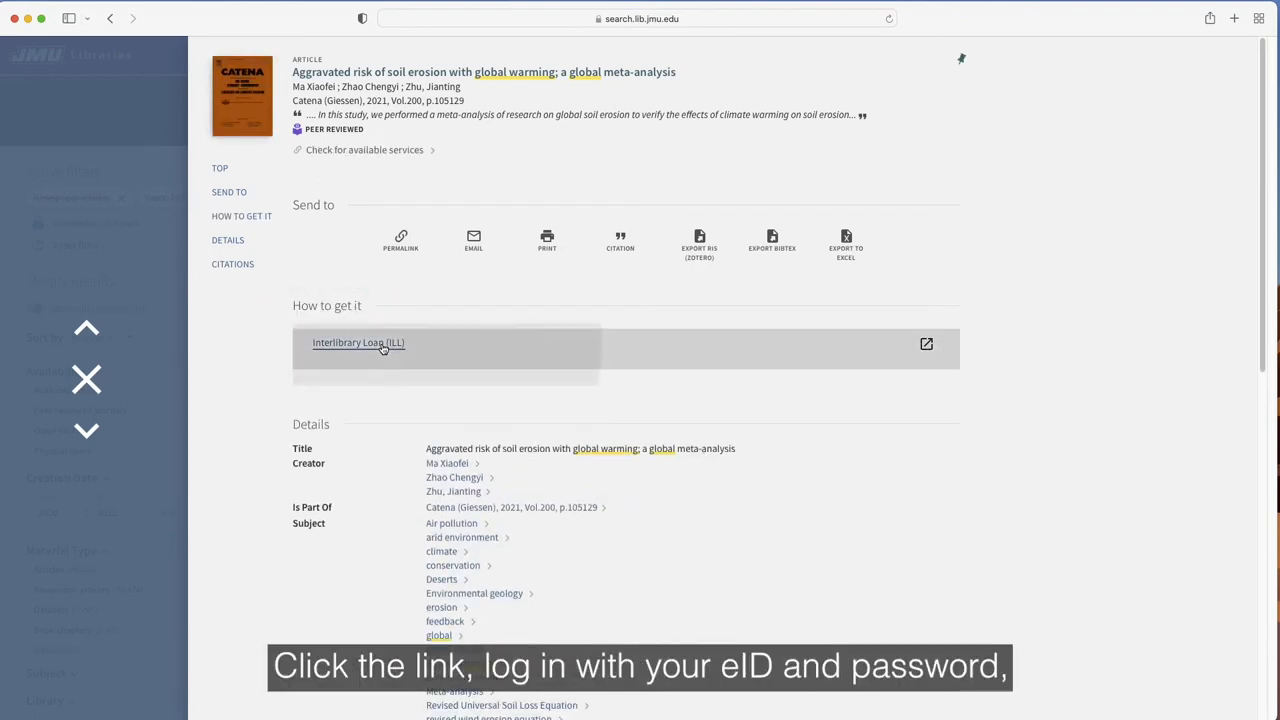
Step: Request the soil erosion article via Interlibrary Loan and review the prefilled ILLiad request form
{"action": "left_click", "coordinate": [358, 342]}
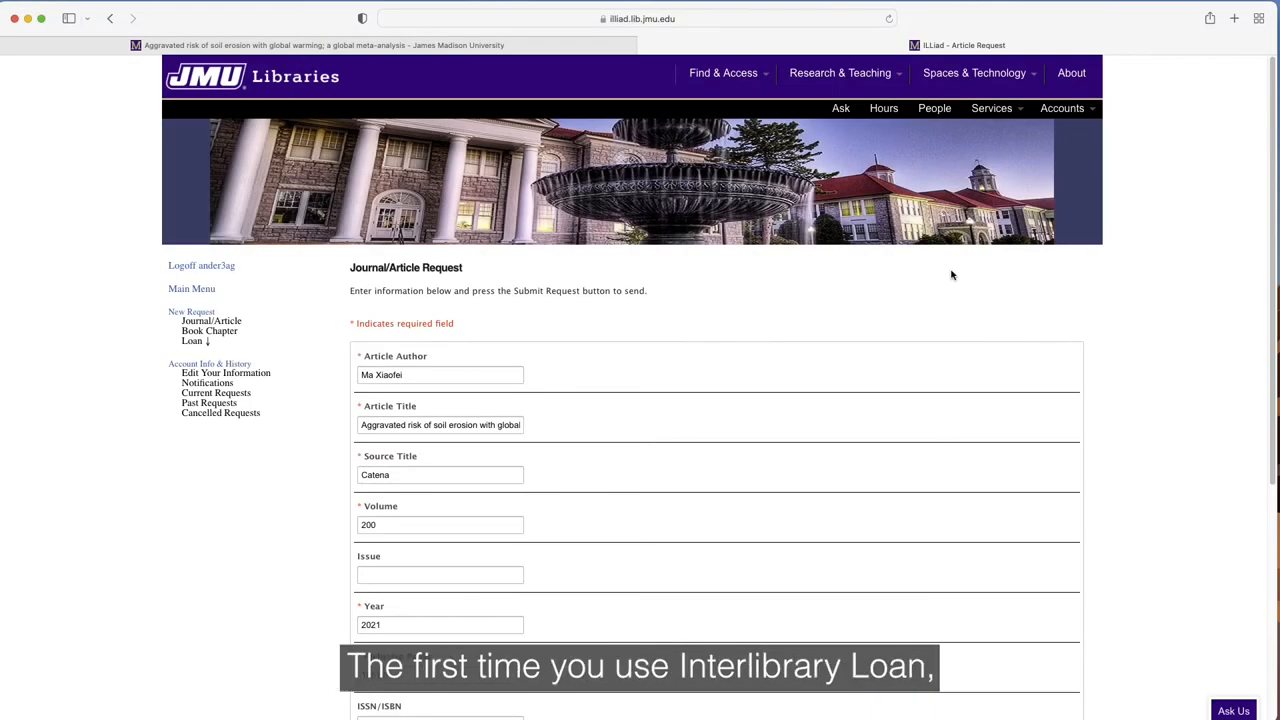
{"action": "scroll", "scroll_direction": "down", "scroll_amount": 3}
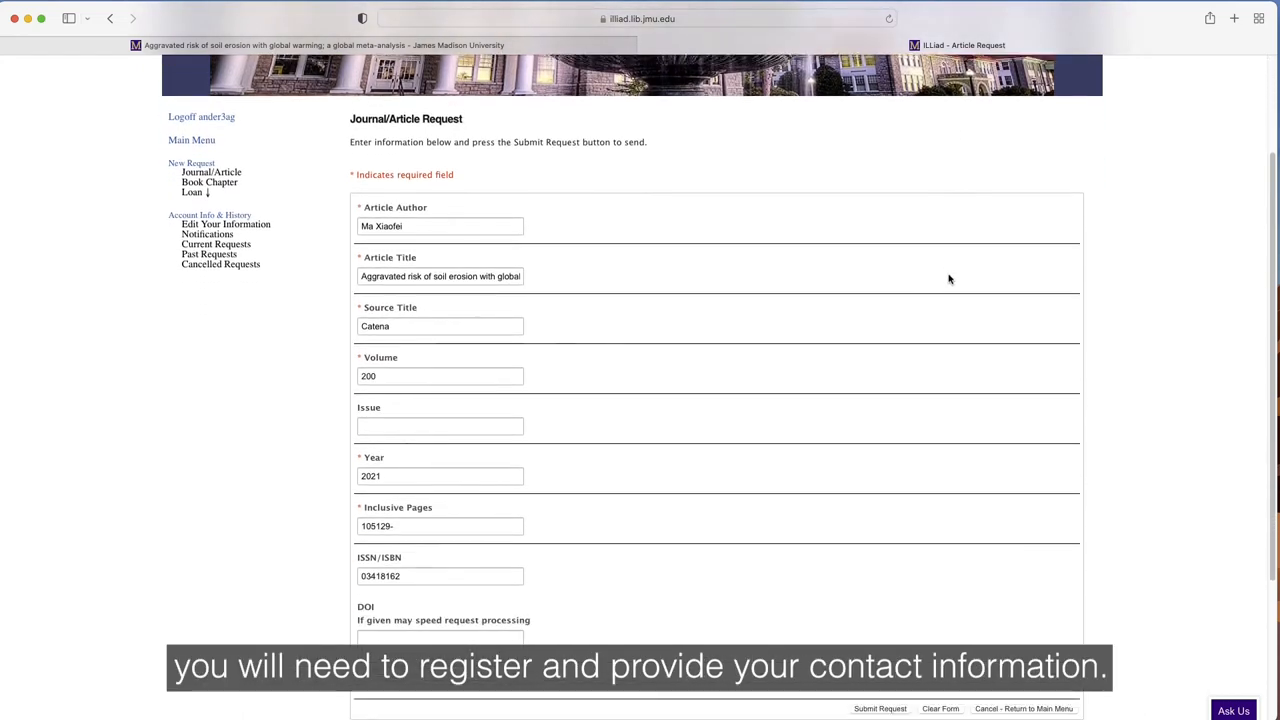
{"action": "scroll", "scroll_direction": "down", "scroll_amount": 3}
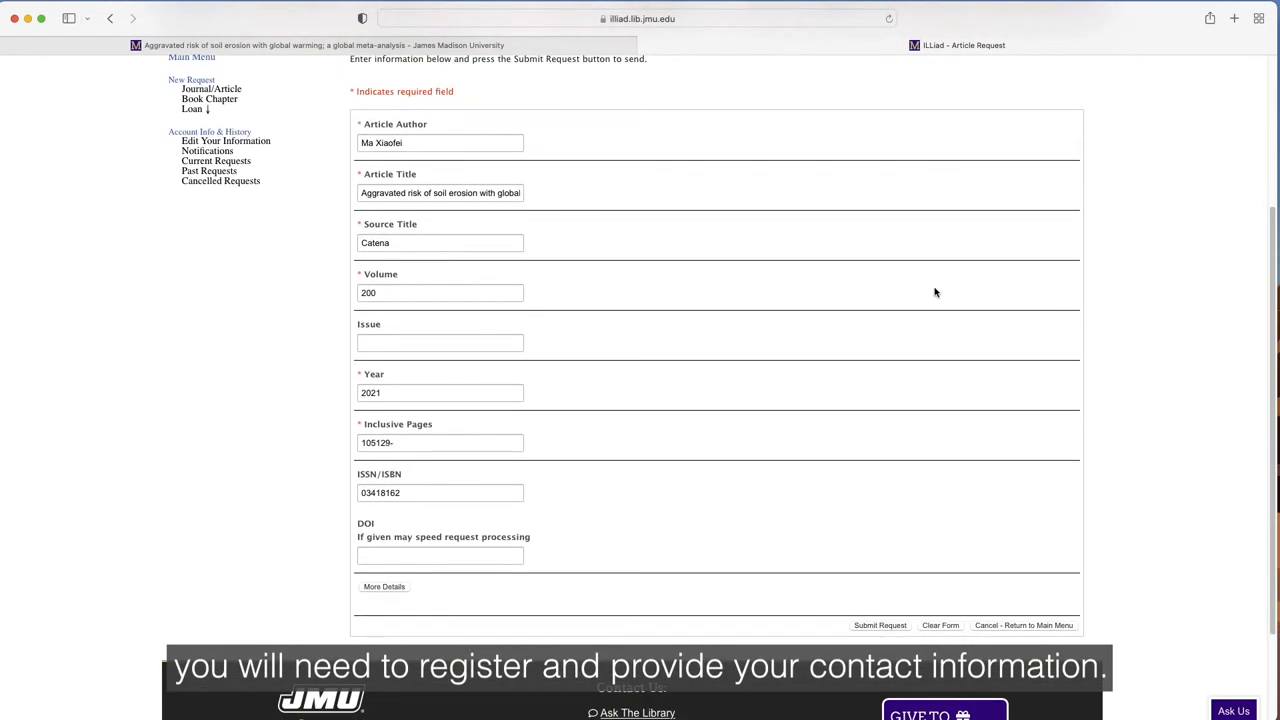
{"action": "left_click", "coordinate": [880, 624]}
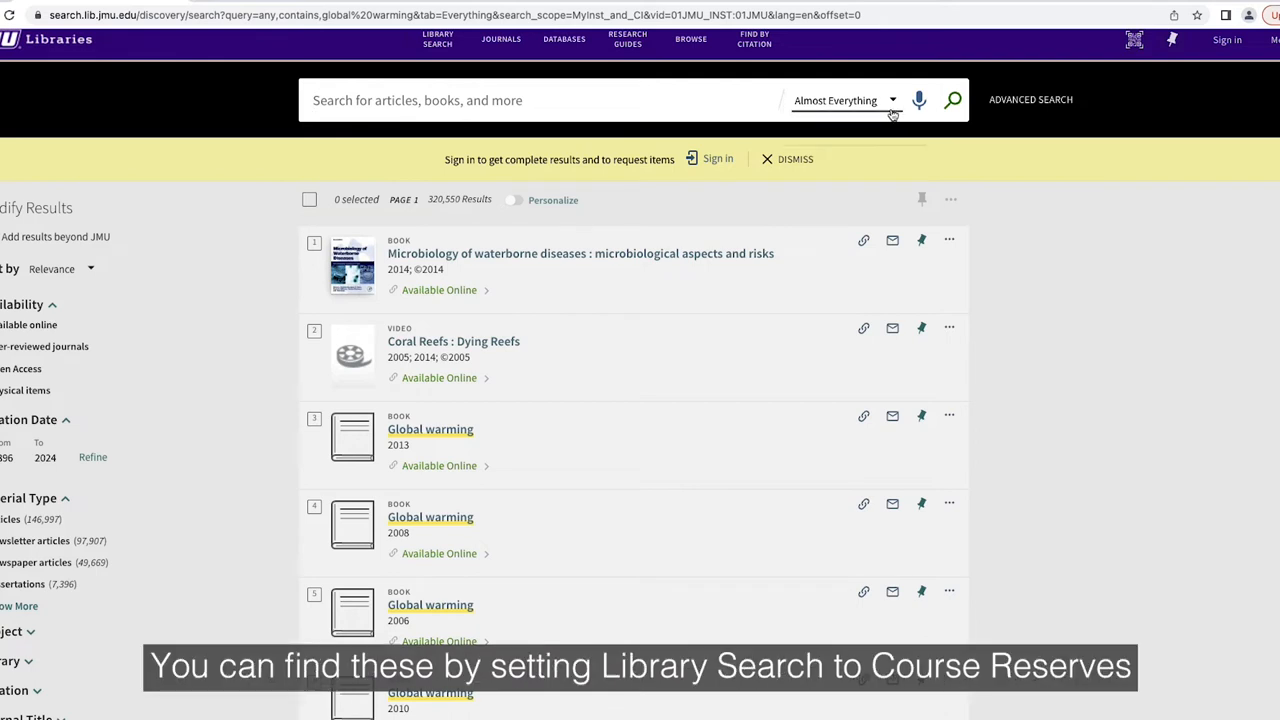
Step: Scope Library Search to Course Reserves and search for "chem"
{"action": "left_click", "coordinate": [844, 100]}
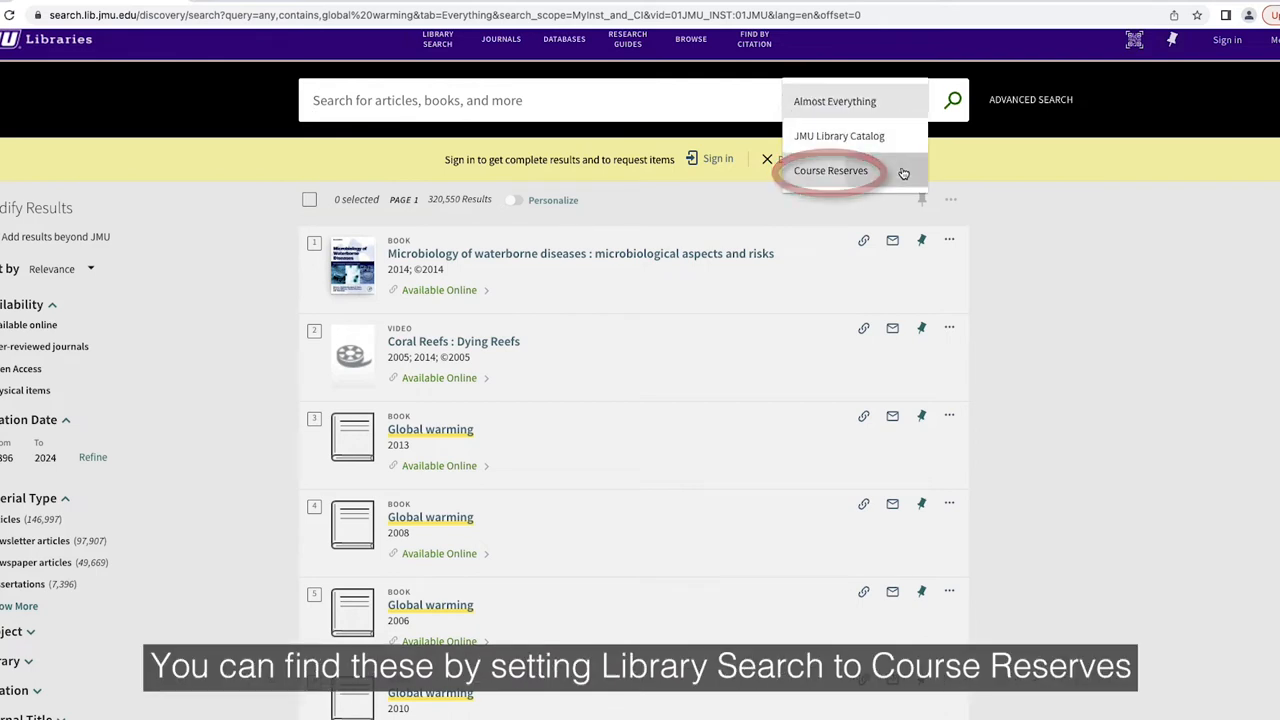
{"action": "left_click", "coordinate": [830, 170]}
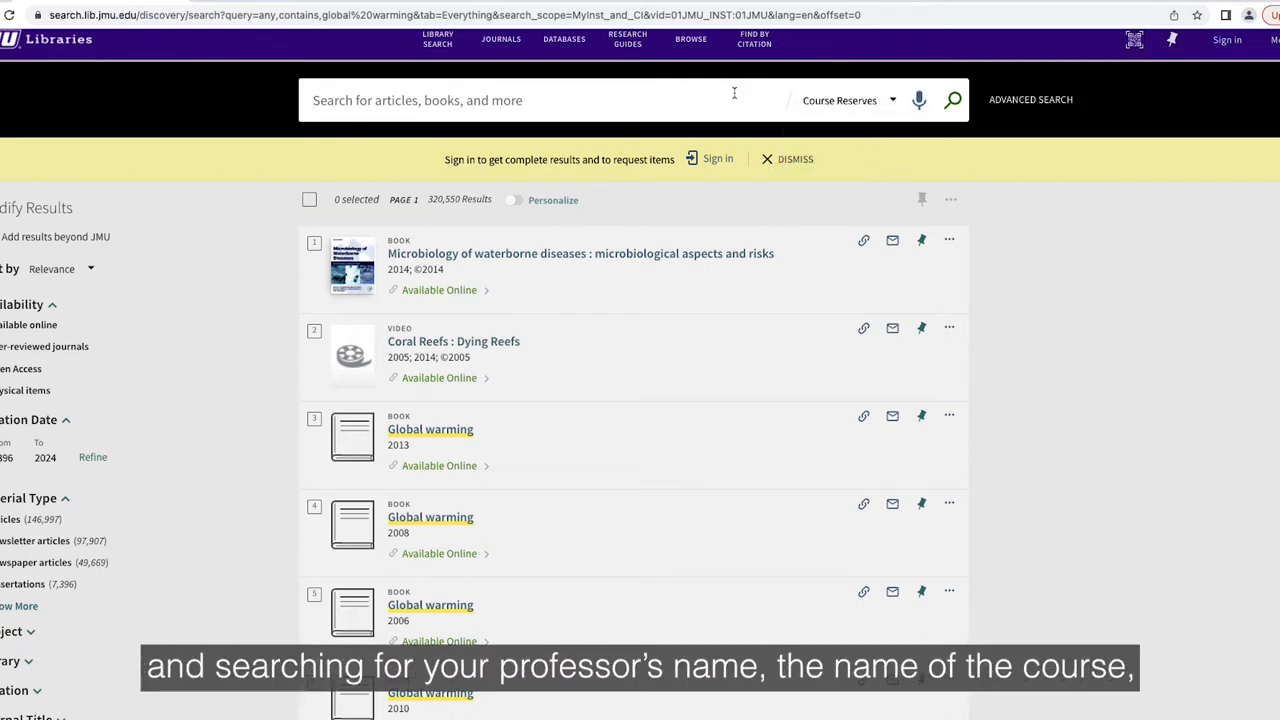
{"action": "type", "text": "chem"}
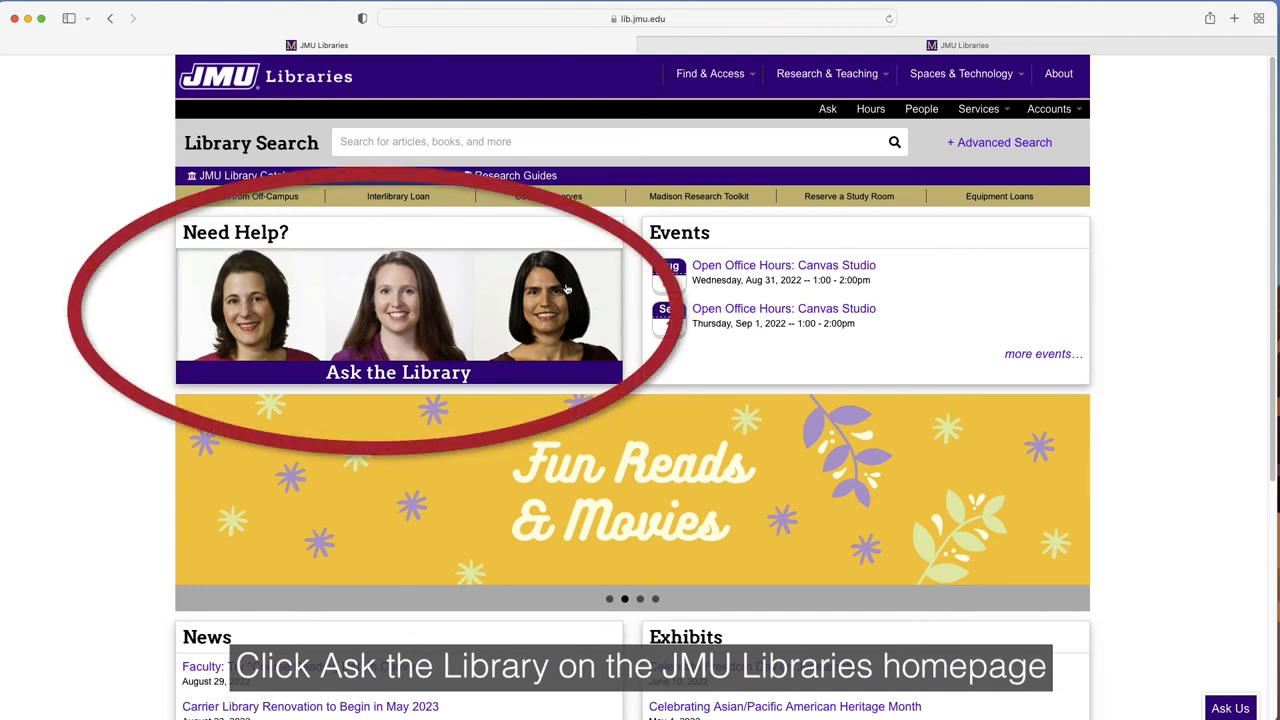
Step: View the Ask the Library page's contact options and its FAQ section
{"action": "left_click", "coordinate": [398, 372]}
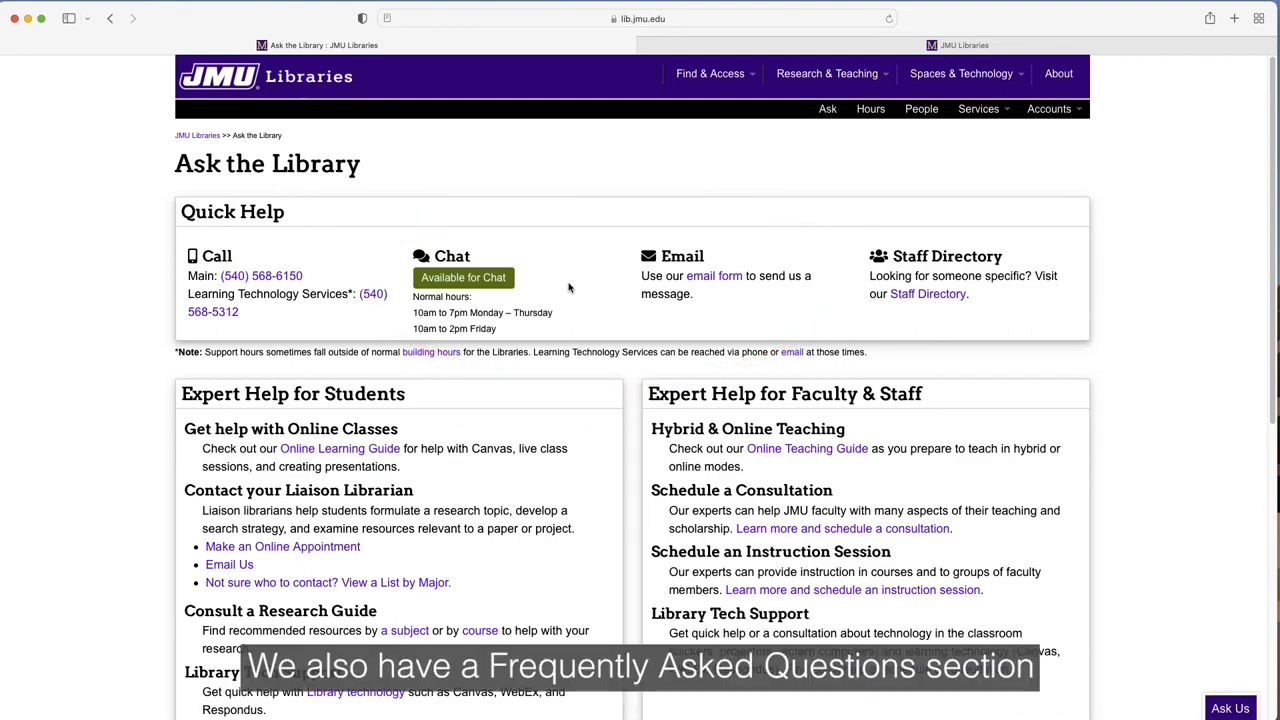
{"action": "scroll", "scroll_direction": "down", "scroll_amount": 3}
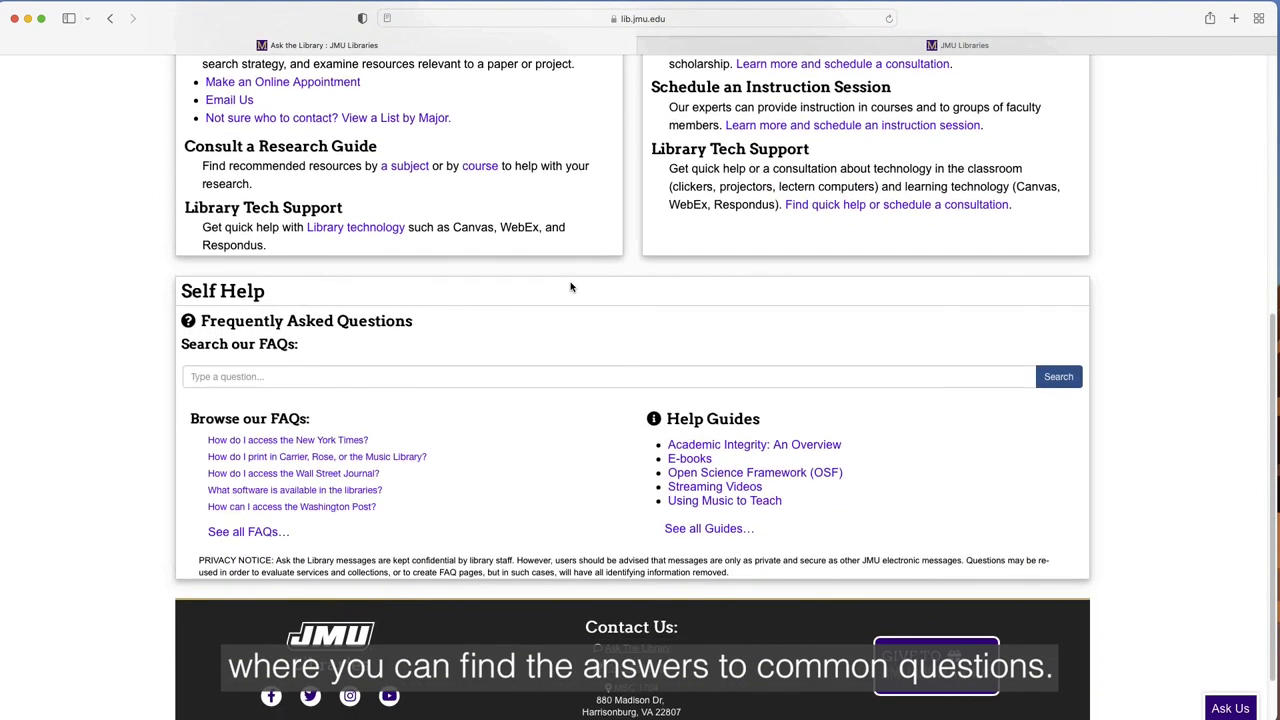